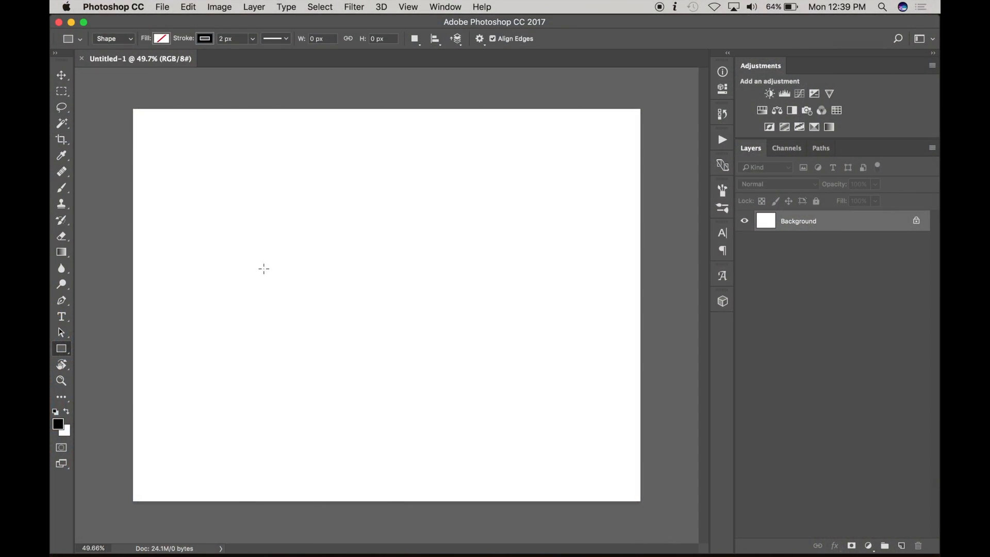
mouse_move(238, 158)
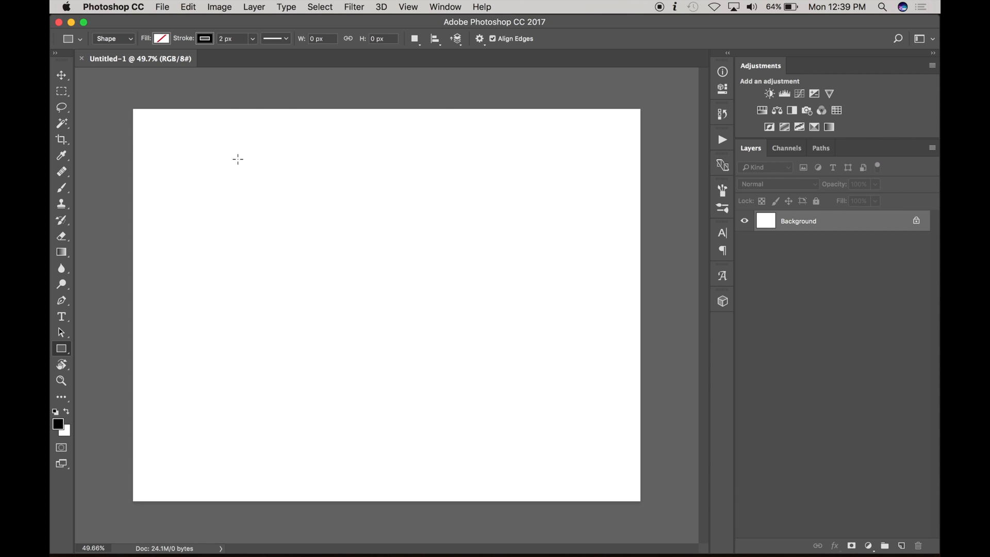
Draw a square outline about 1842 px per side with the Rectangle Tool, stroke only
left_click_drag(238, 159, 477, 434)
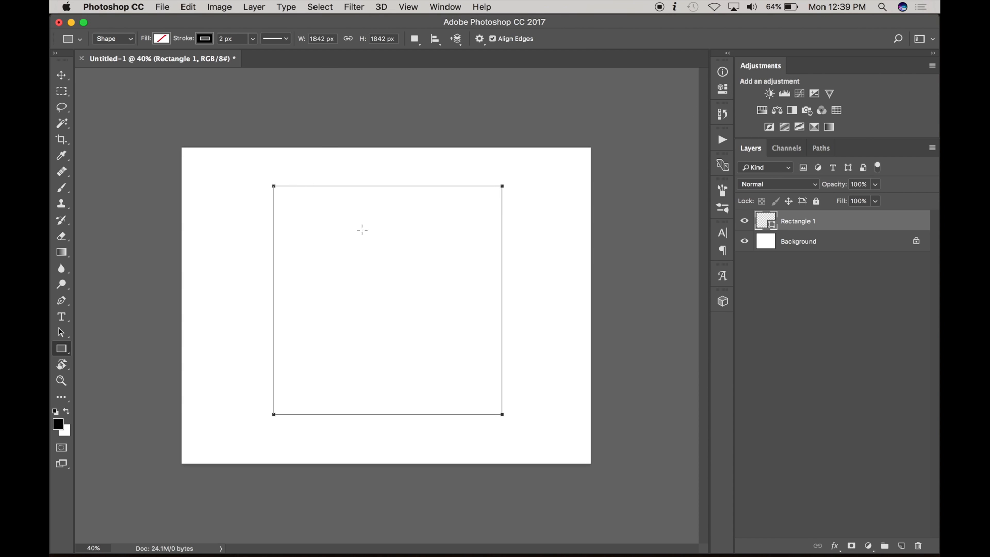
left_click(60, 347)
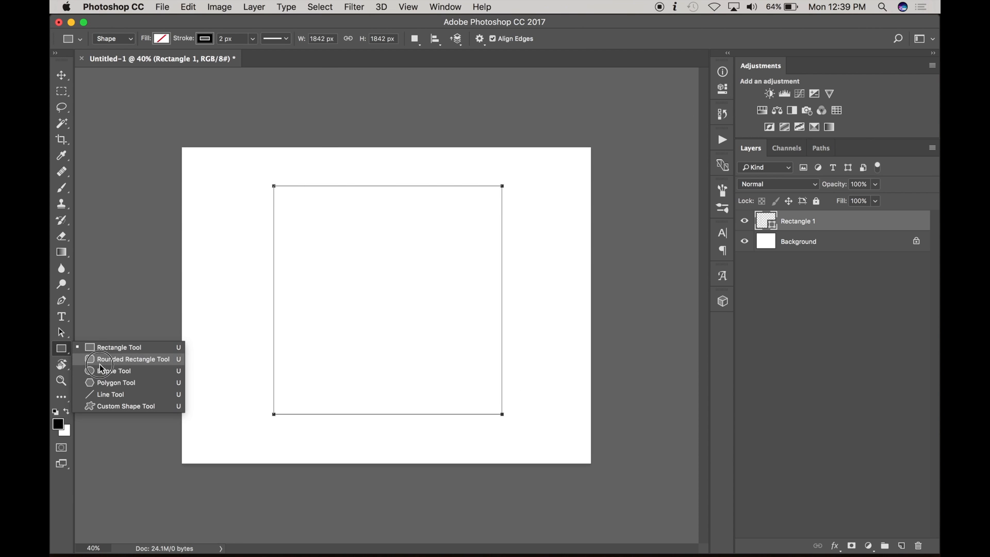
Draw an Ellipse 1 circle about 3686 px across, centred on the square's bottom-left corner
left_click(110, 370)
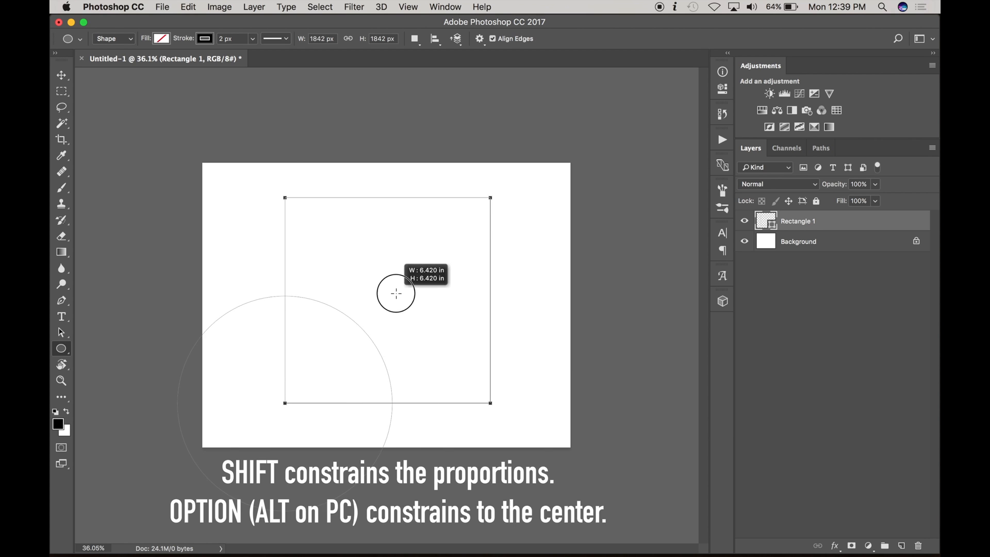
left_click_drag(396, 294, 528, 201)
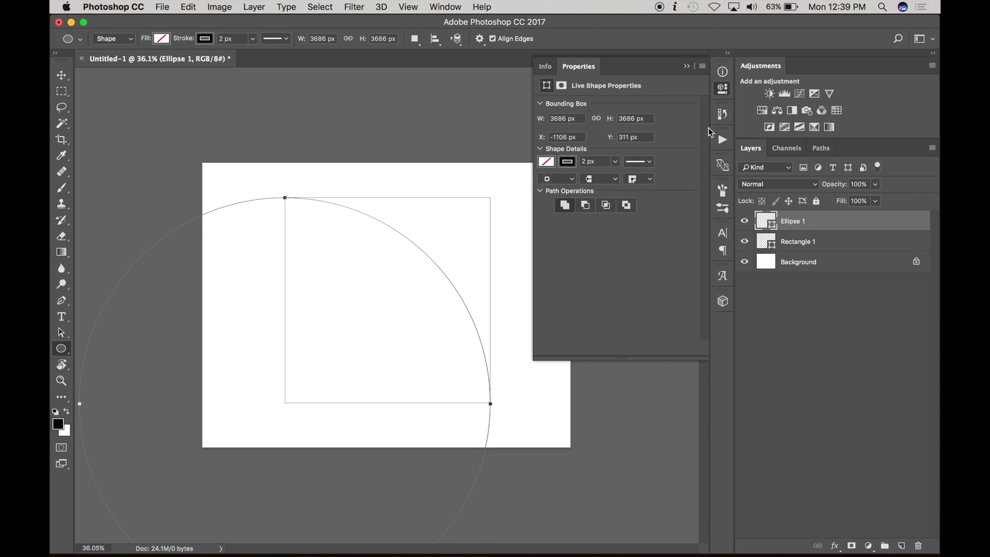
left_click(687, 66)
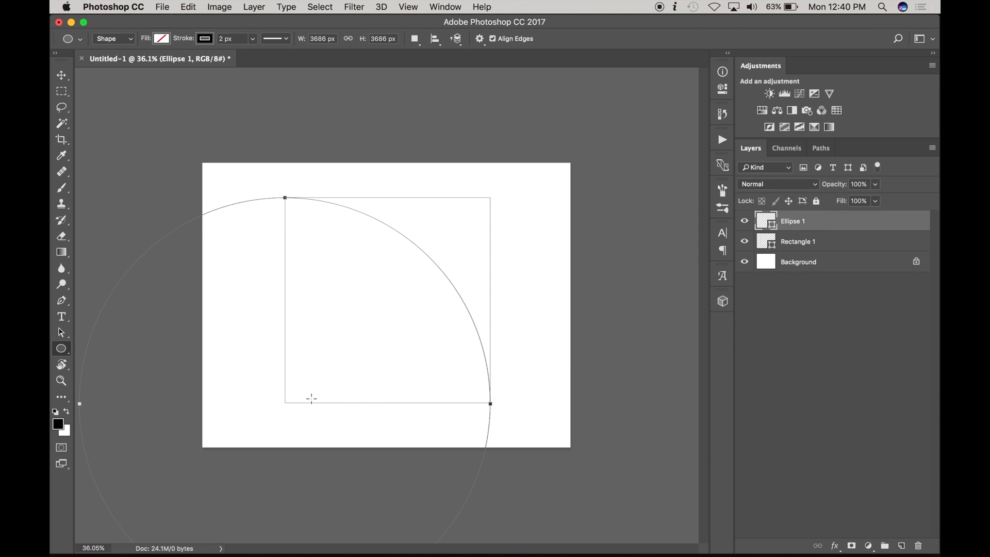
mouse_move(226, 370)
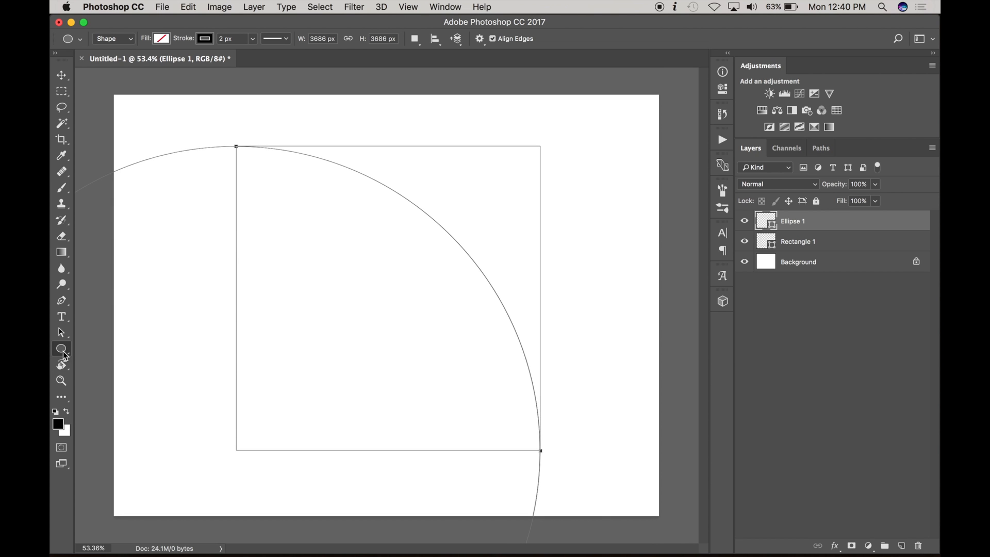
Draw the square's diagonal from the bottom-left to the top-right corner with the Line Tool
left_click(61, 347)
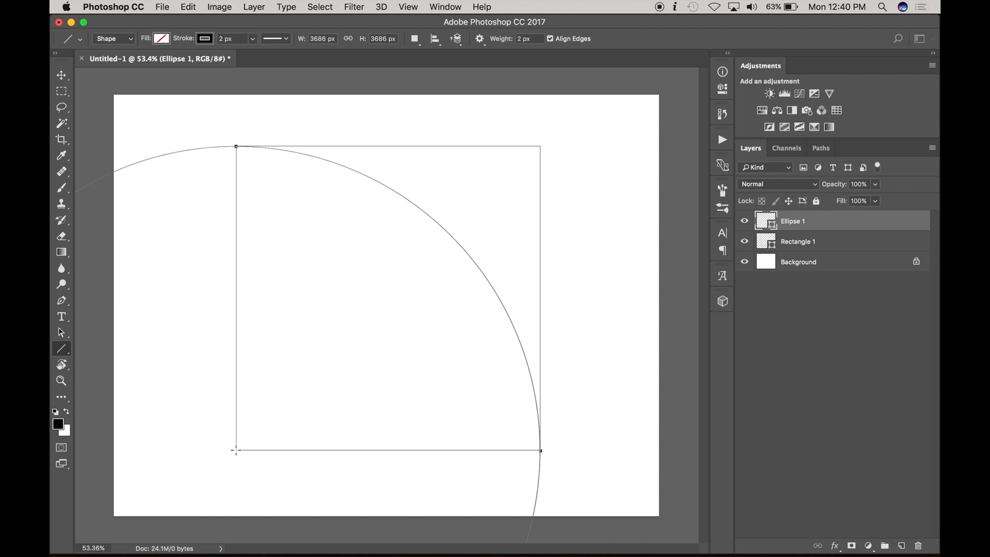
left_click_drag(236, 451, 541, 145)
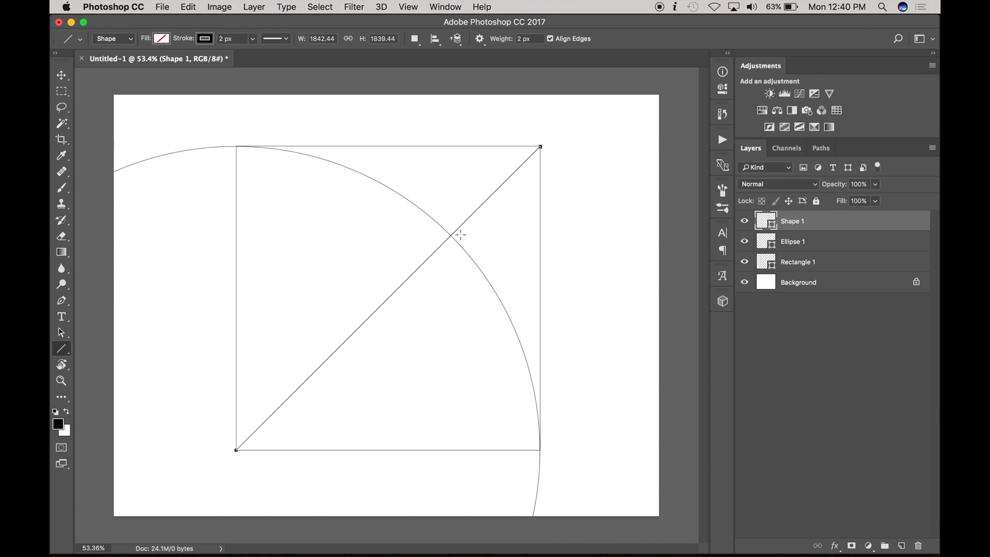
mouse_move(456, 237)
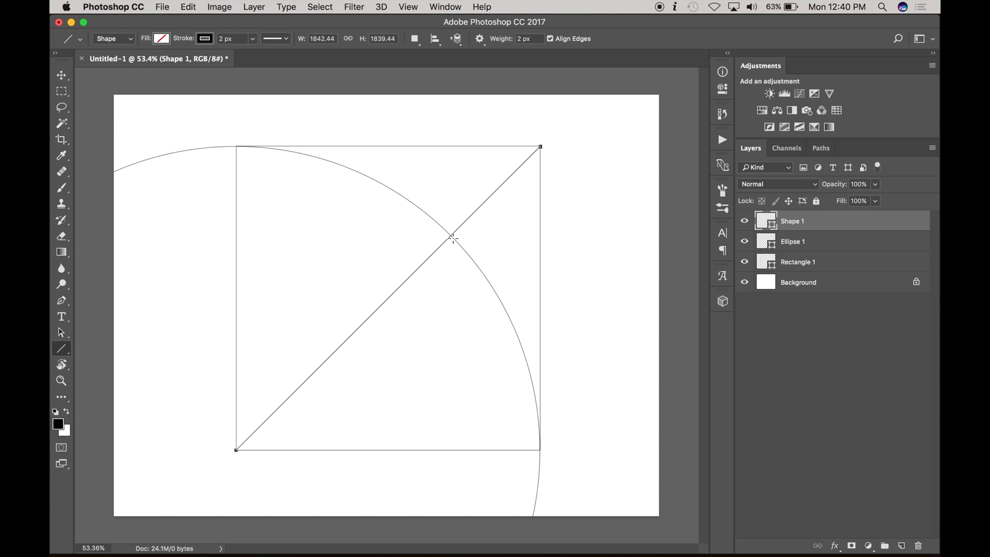
mouse_move(237, 243)
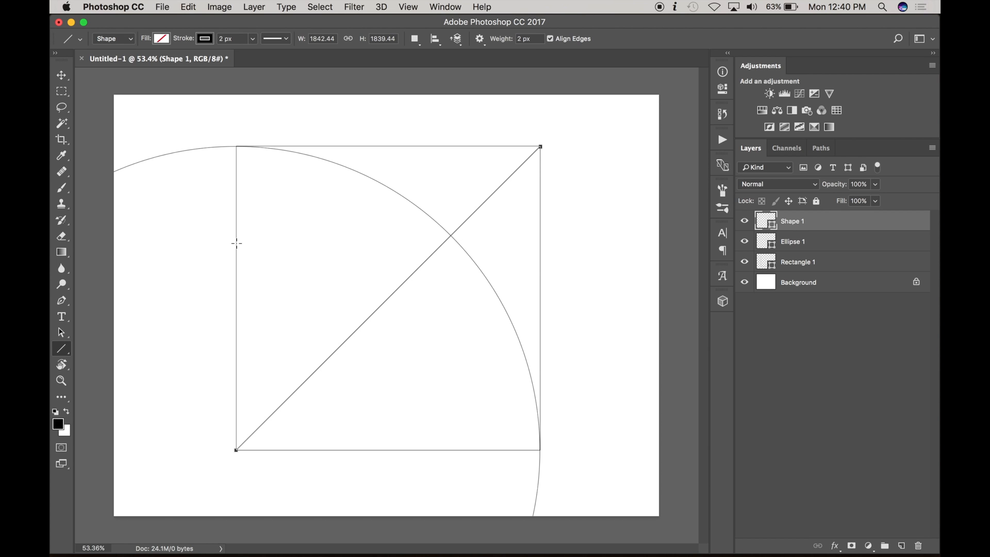
Draw a horizontal line across the square through the diagonal–arc intersection
left_click_drag(237, 243, 540, 243)
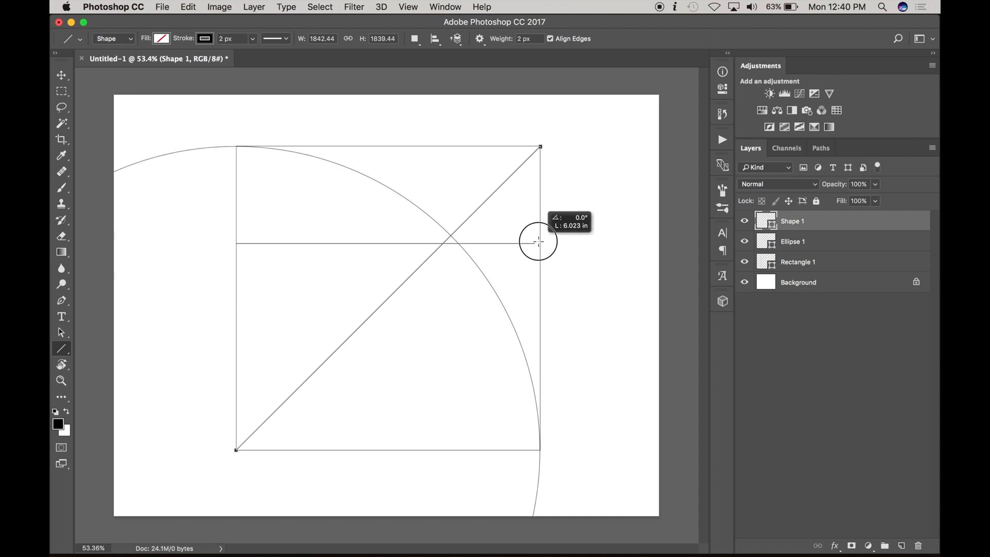
left_click_drag(237, 244, 540, 243)
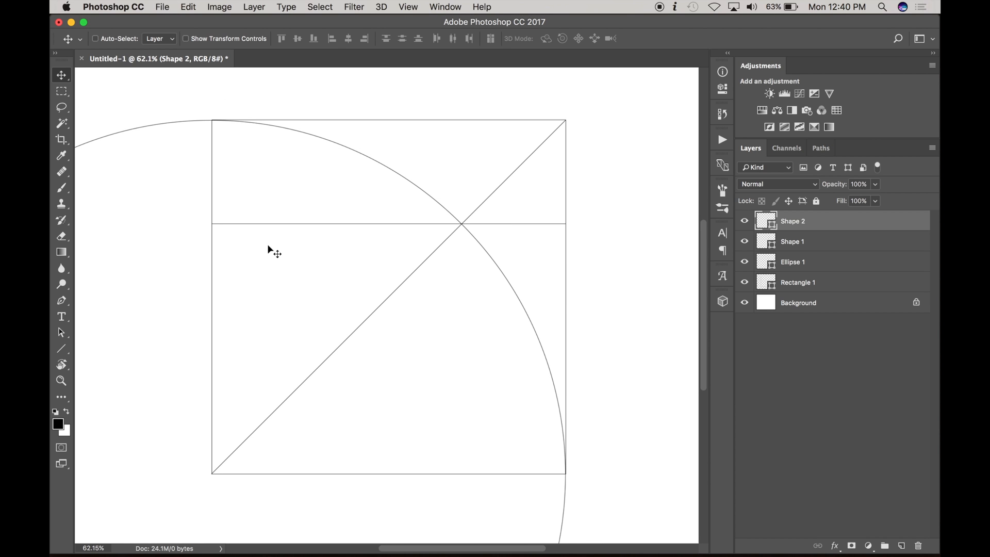
left_click(60, 347)
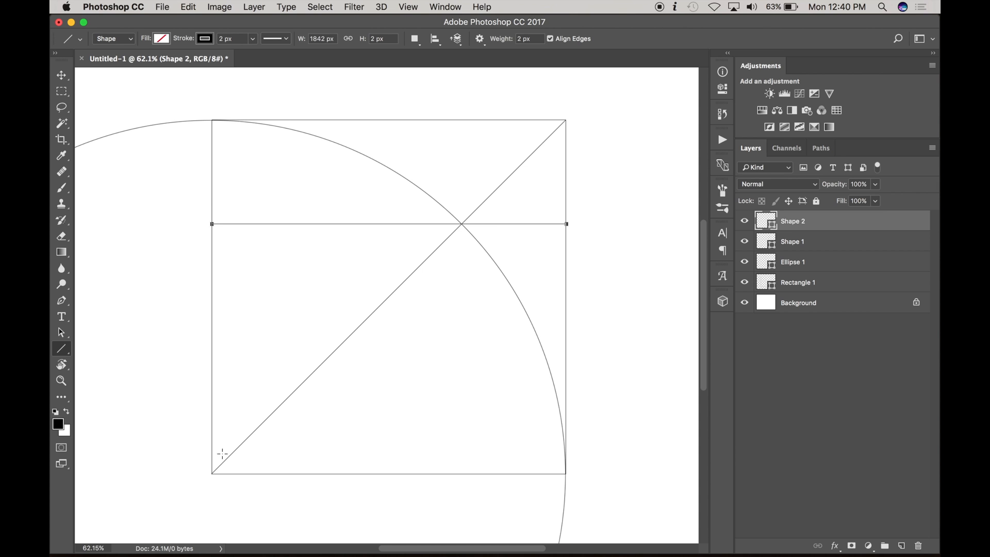
mouse_move(339, 381)
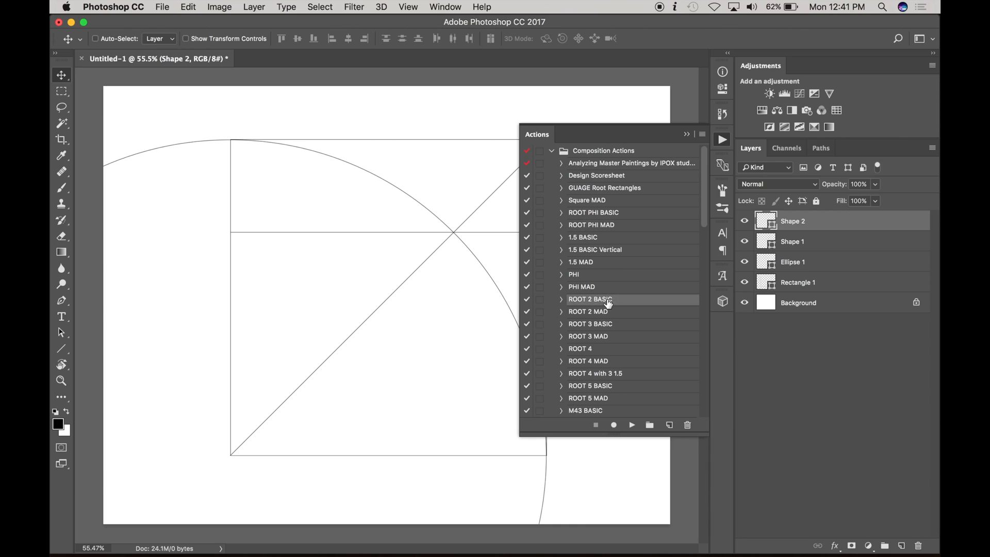
mouse_move(612, 310)
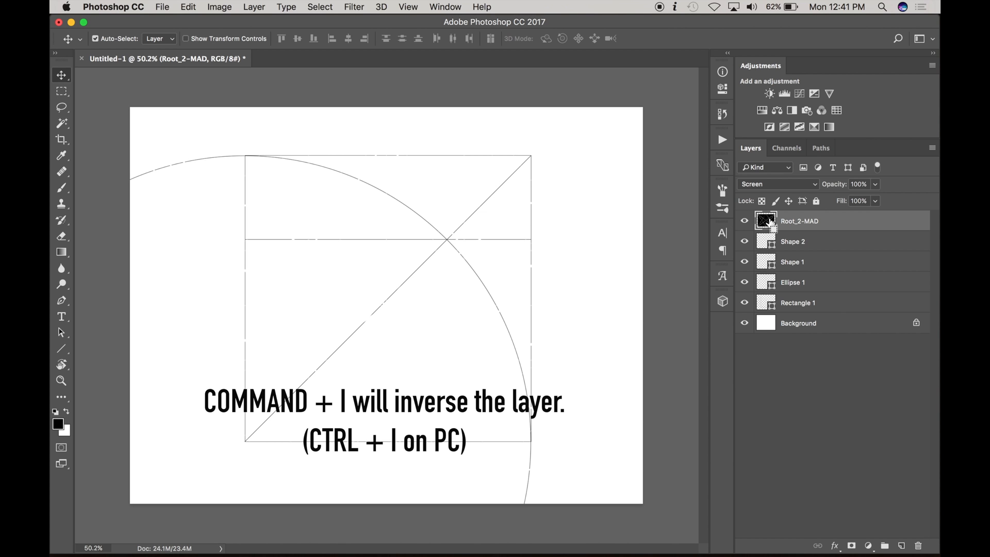
Blend the inverted ROOT 2 MAD overlay with Multiply so its white drops out
left_click(777, 183)
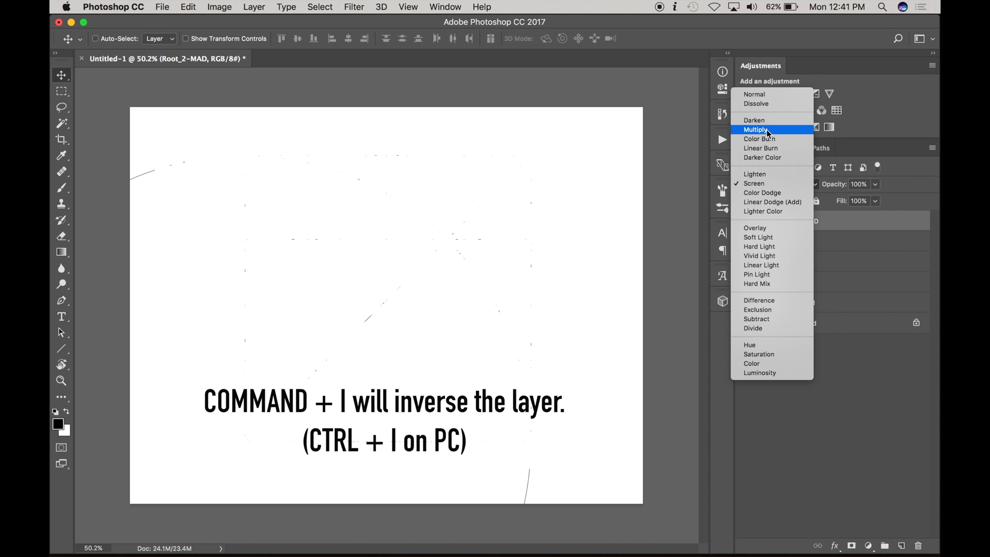
left_click(756, 130)
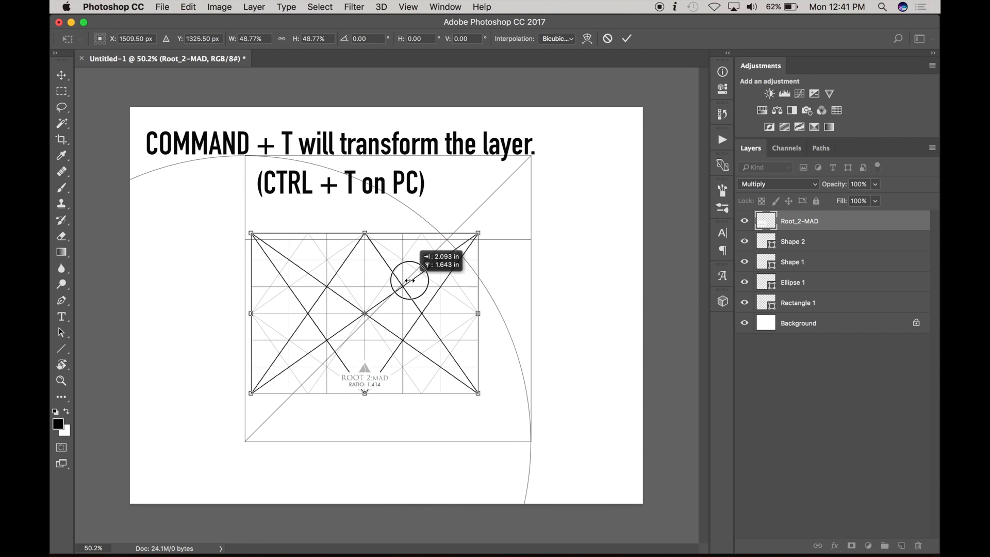
Scale the Root_2-MAD overlay to fill the lower rectangle, then hide it
left_click_drag(411, 278, 470, 400)
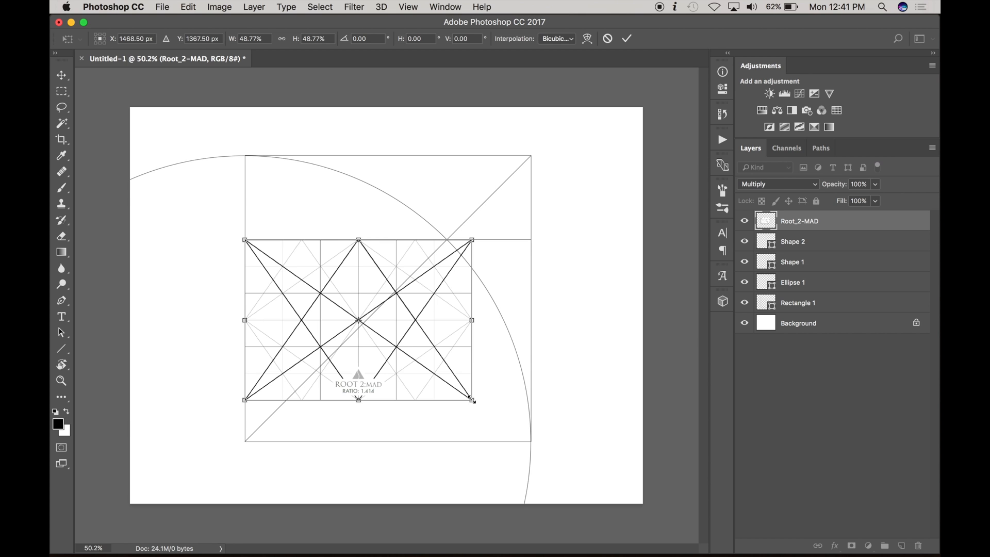
left_click_drag(472, 400, 530, 440)
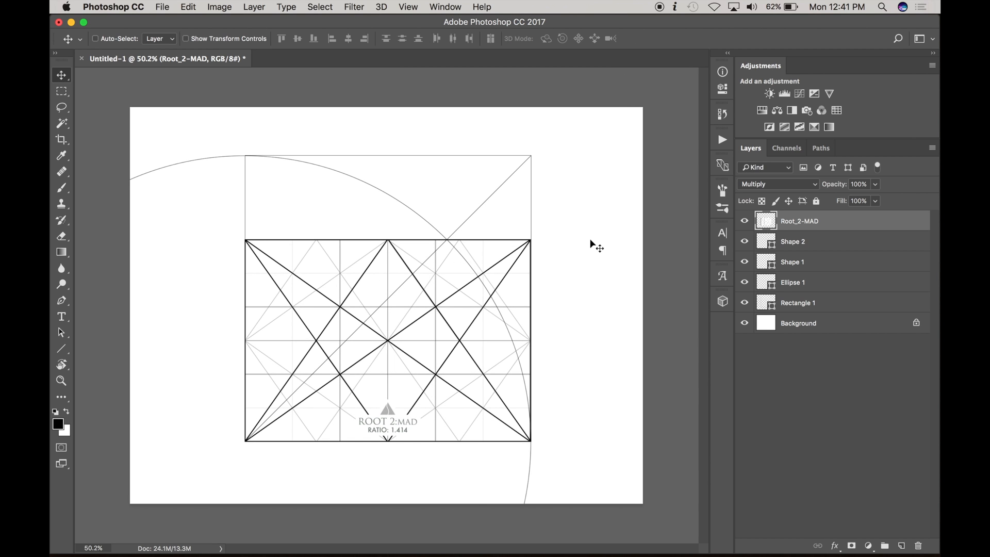
left_click(745, 221)
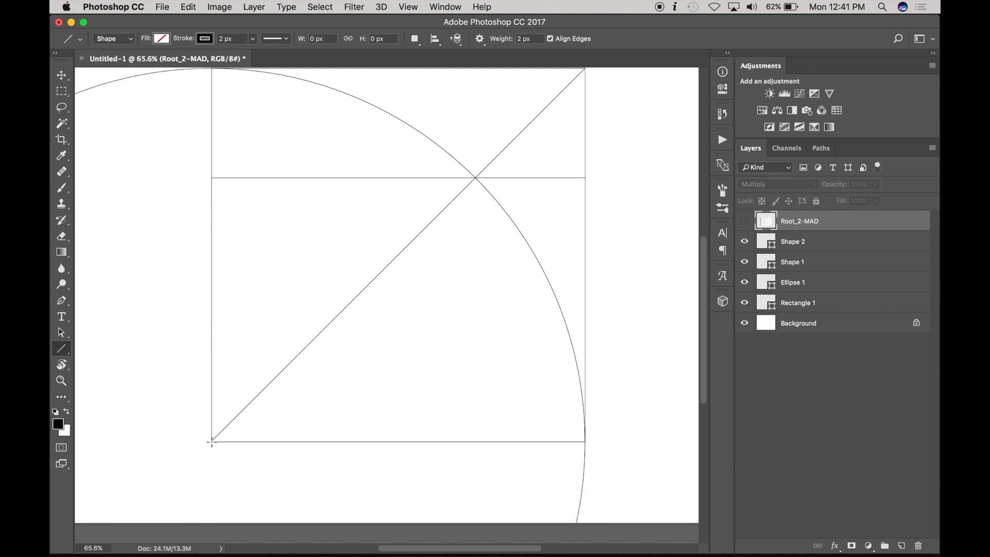
Draw a line from the bottom-left corner to the horizontal line's end and a horizontal at its arc crossing
left_click_drag(211, 441, 584, 180)
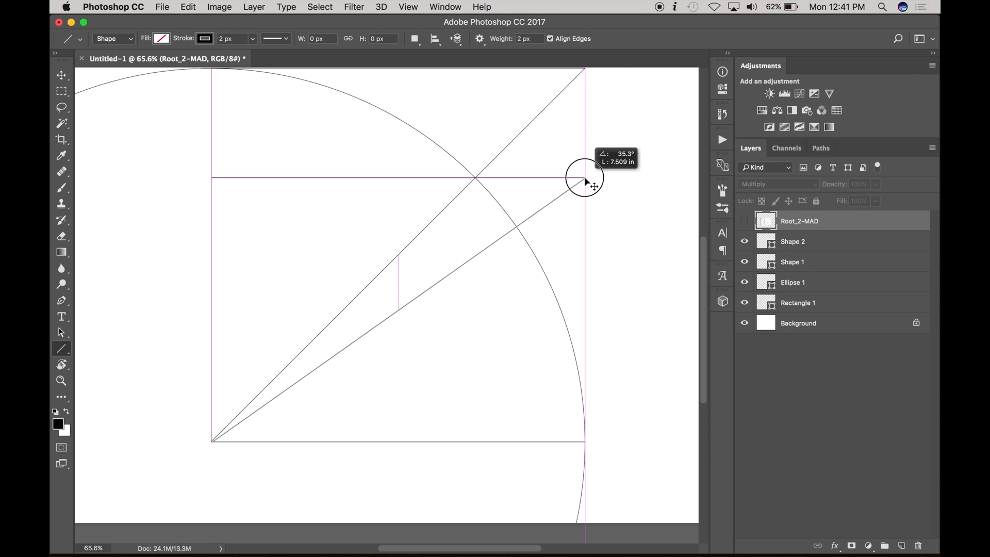
left_click_drag(212, 441, 583, 178)
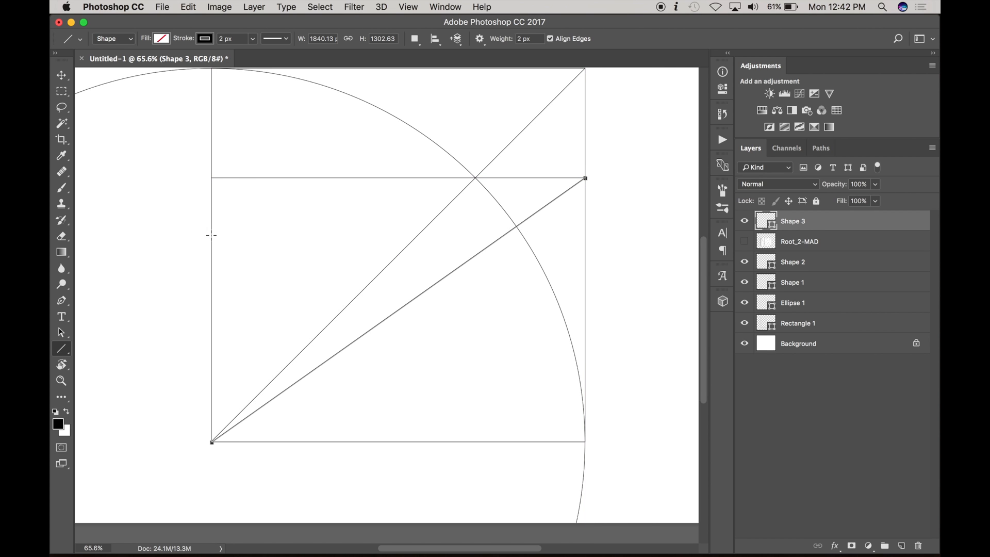
left_click_drag(212, 236, 583, 236)
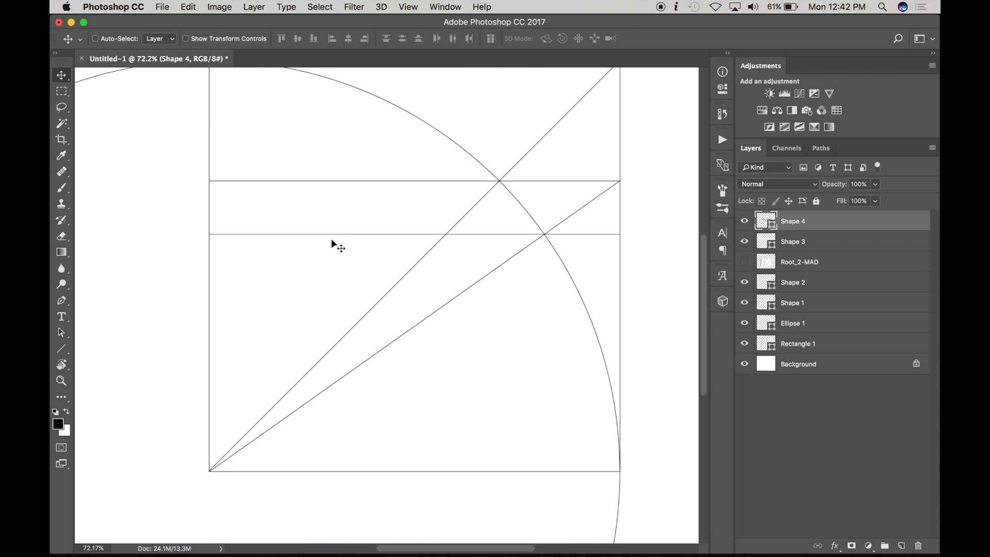
mouse_move(438, 256)
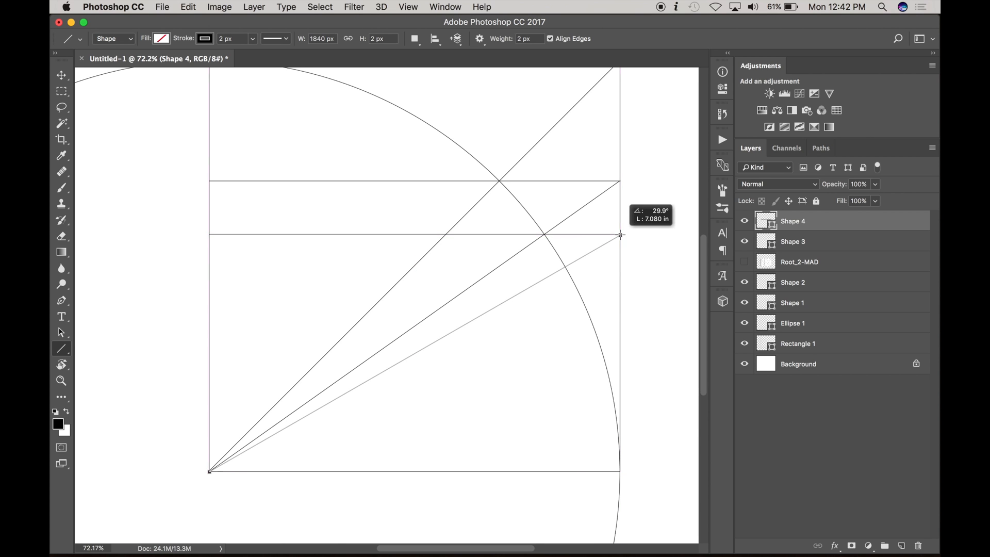
Draw a line from the bottom-left corner to the second horizontal line's right end
left_click_drag(210, 471, 621, 235)
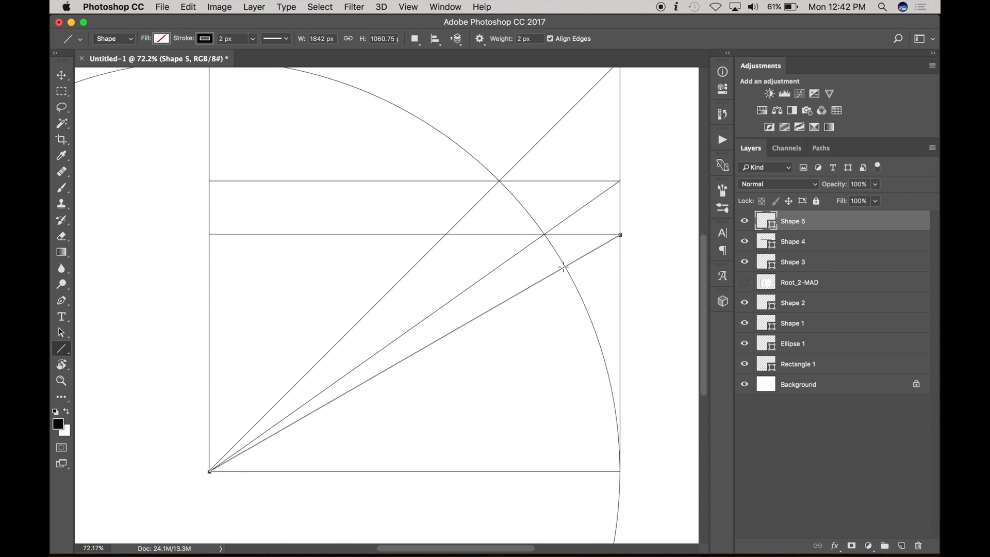
key("v")
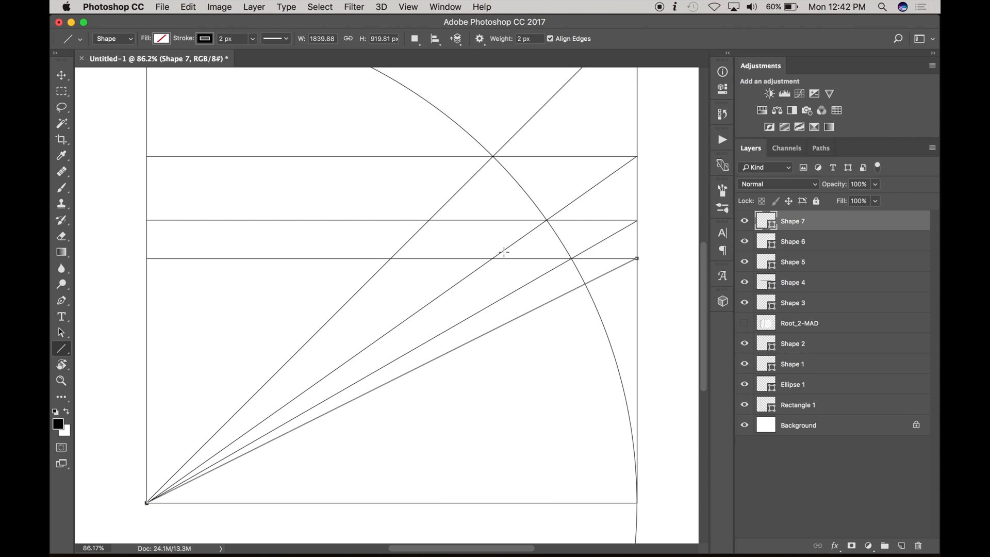
mouse_move(582, 285)
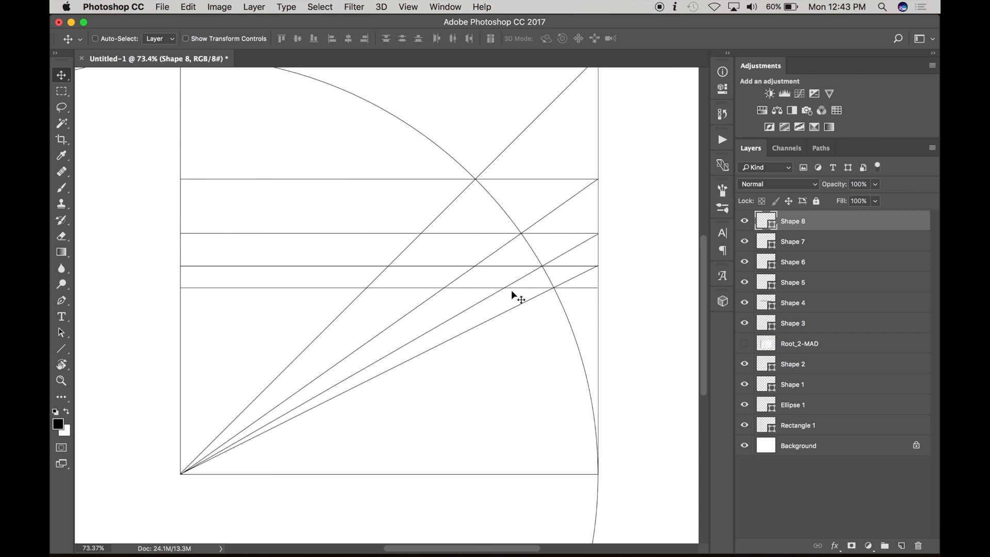
mouse_move(510, 421)
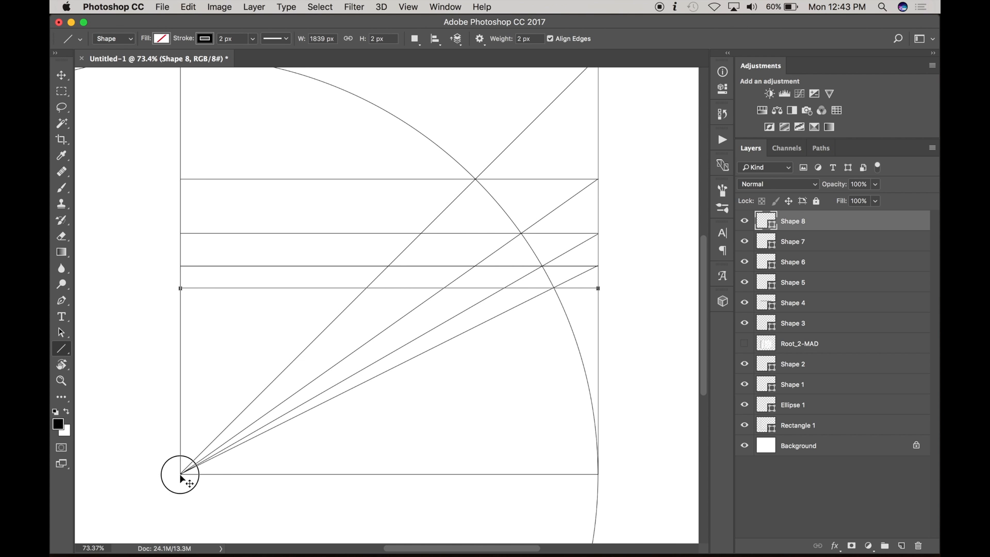
Draw a line from the bottom-left corner to the lowest horizontal line's end
left_click_drag(183, 477, 597, 291)
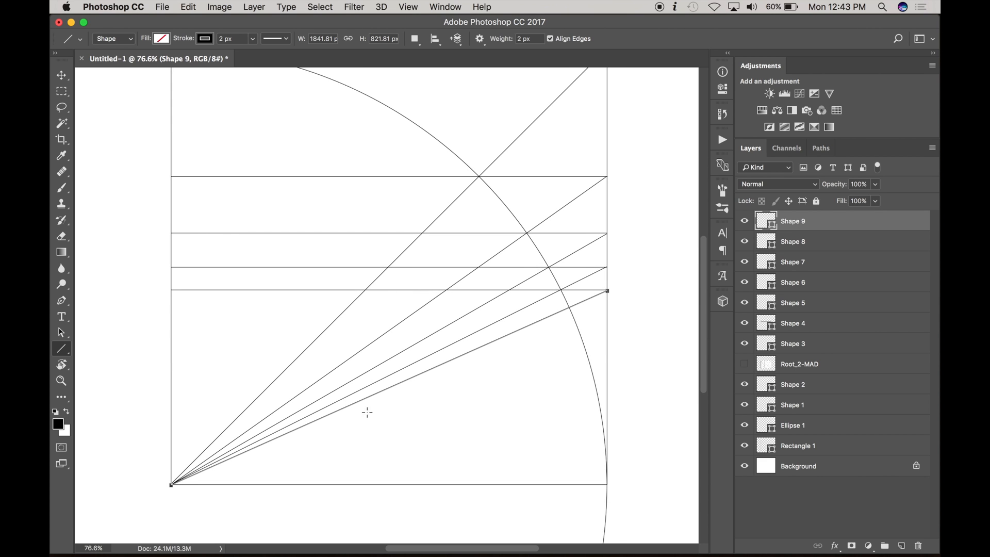
mouse_move(516, 320)
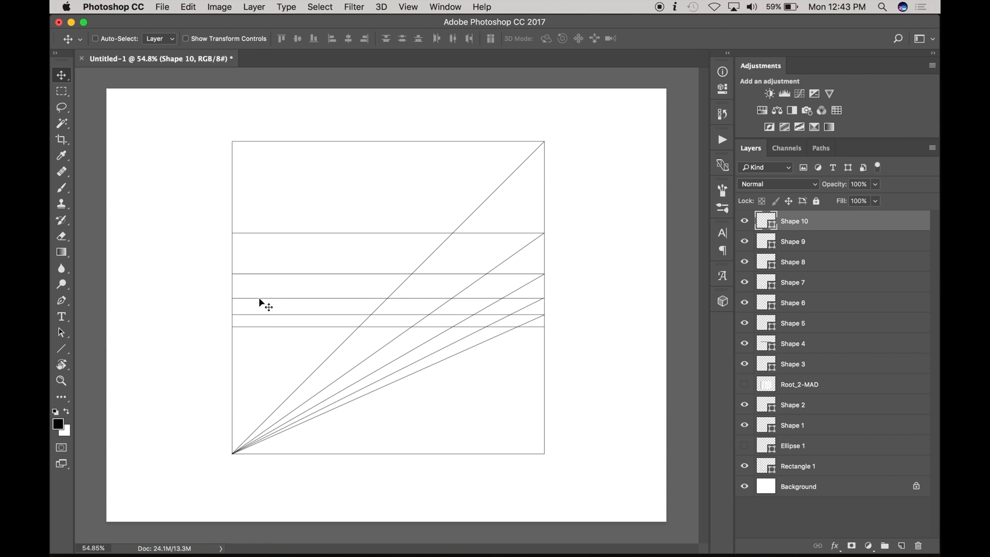
mouse_move(434, 315)
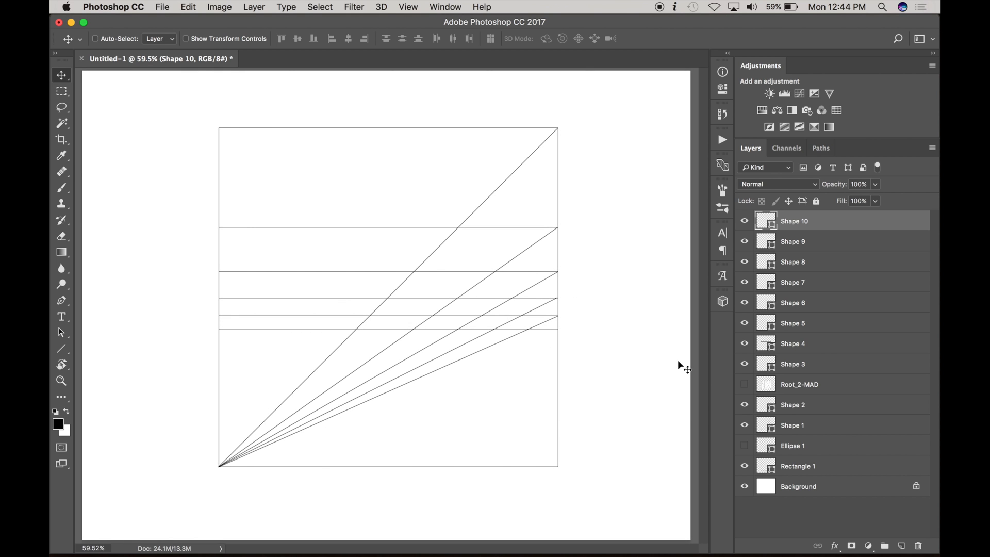
mouse_move(630, 359)
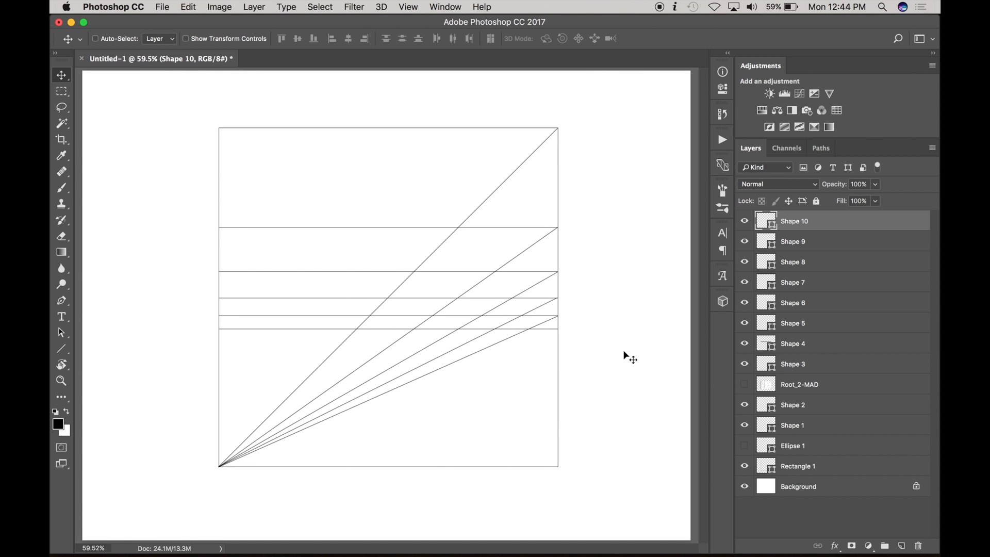
Draw a new Rectangle 2 shape layer over the construction lines with the Rectangle Tool
left_click(61, 348)
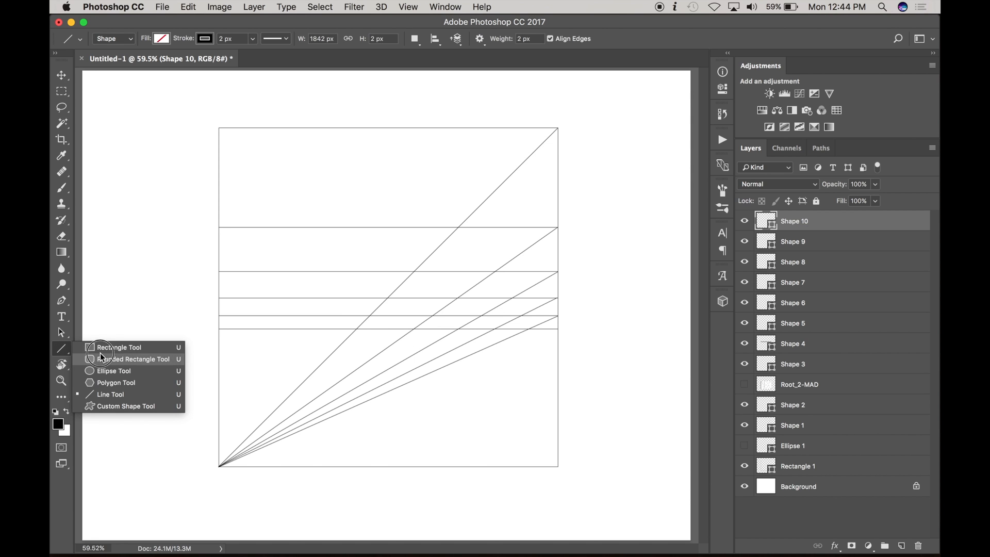
left_click(118, 346)
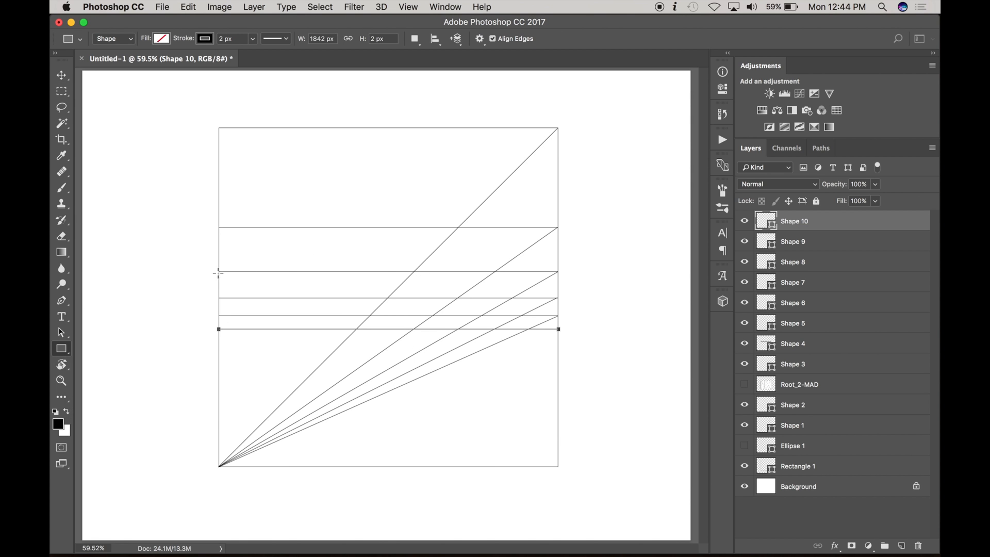
left_click_drag(219, 272, 561, 466)
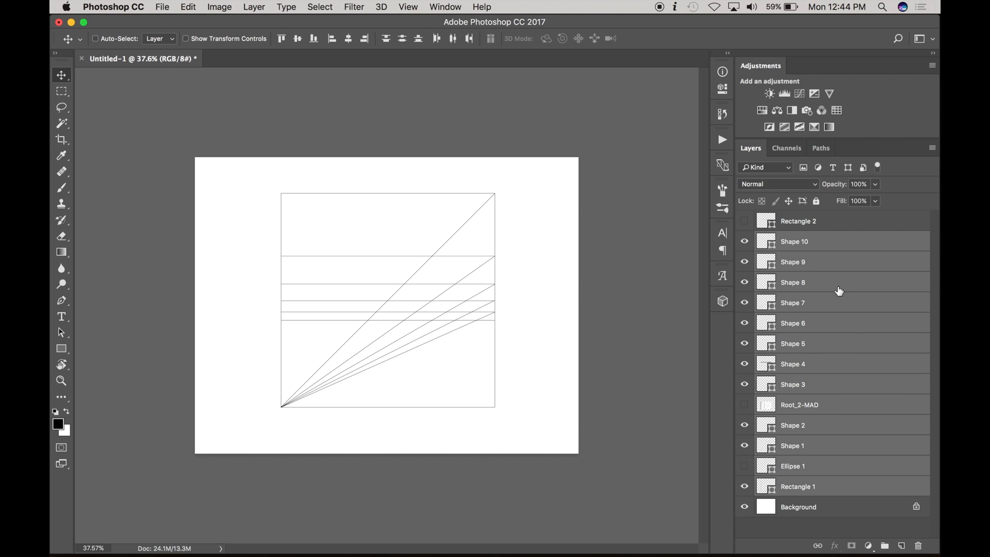
Group the construction layers as 'root rectangles', duplicate the group and merge the copy into one layer
left_click(95, 38)
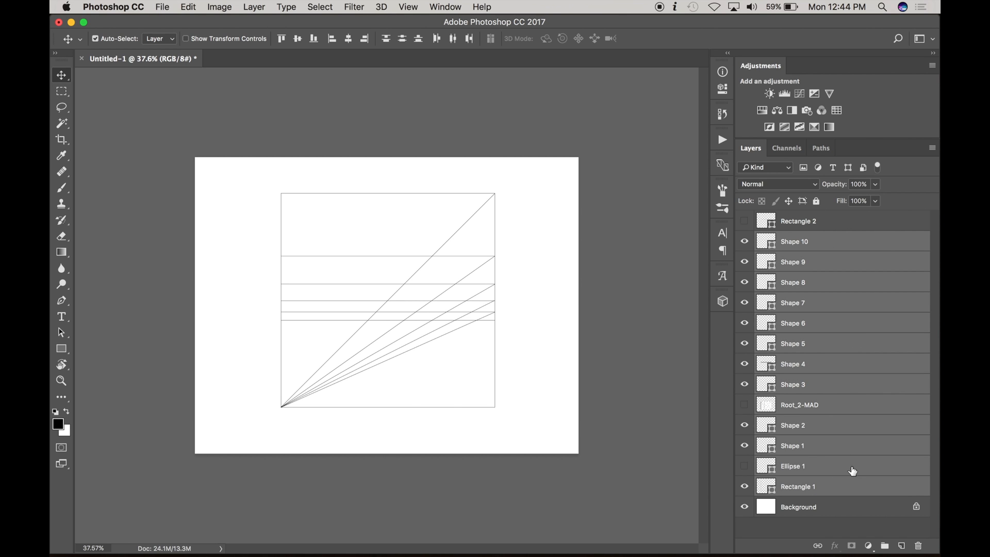
key("cmd+g")
type("root rectangles")
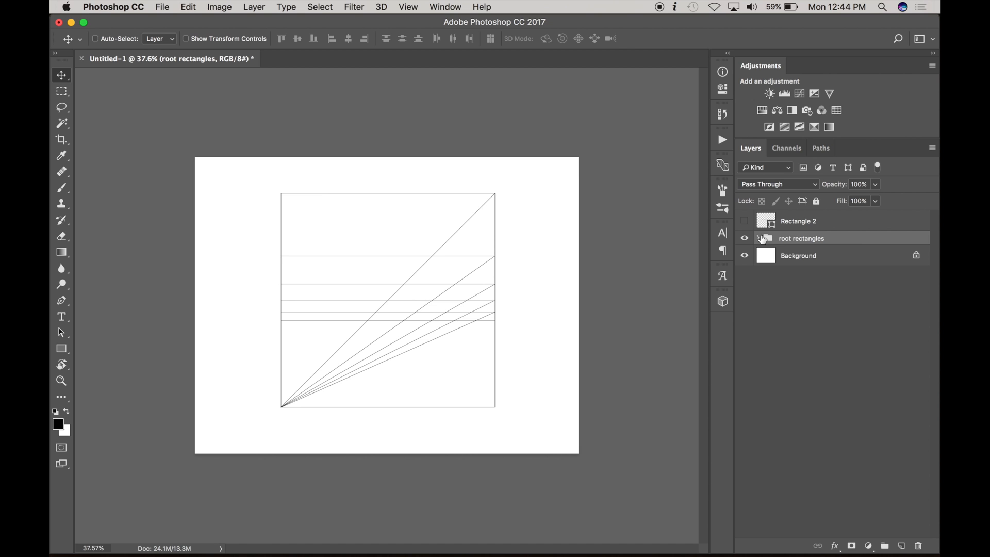
key("cmd+j")
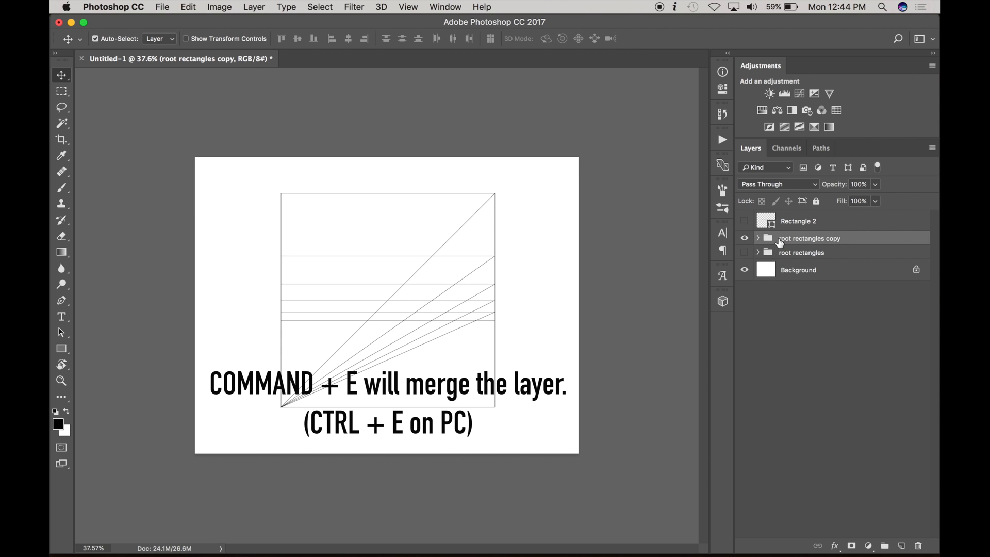
key("cmd+e")
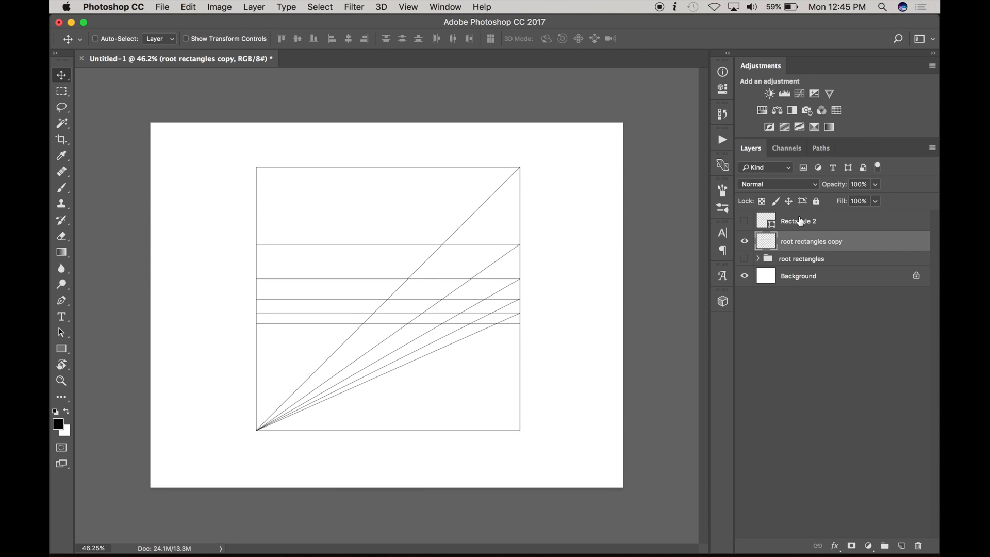
Rename Rectangle 2 to 'root 3' and hide the merged construction lines copy
double_click(798, 221)
type("root 3")
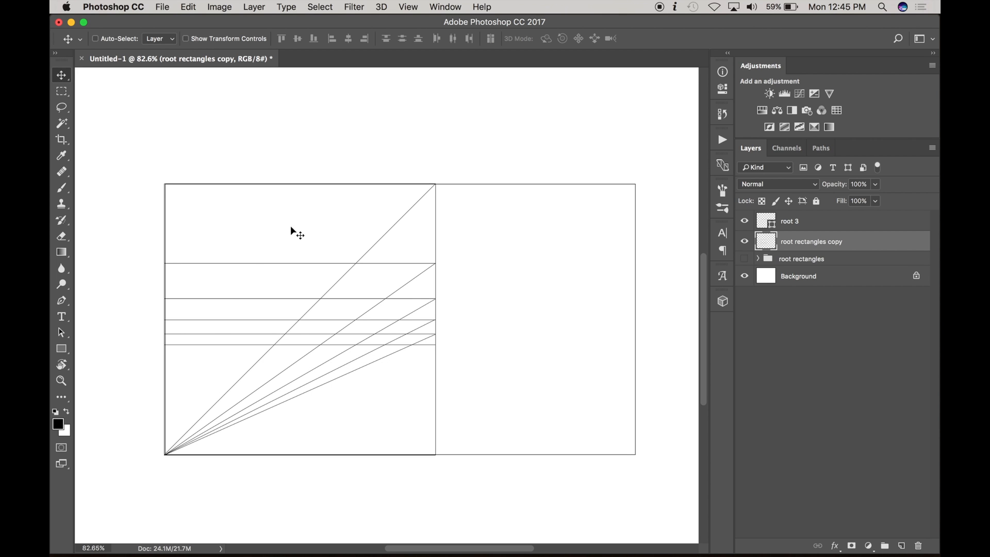
mouse_move(381, 368)
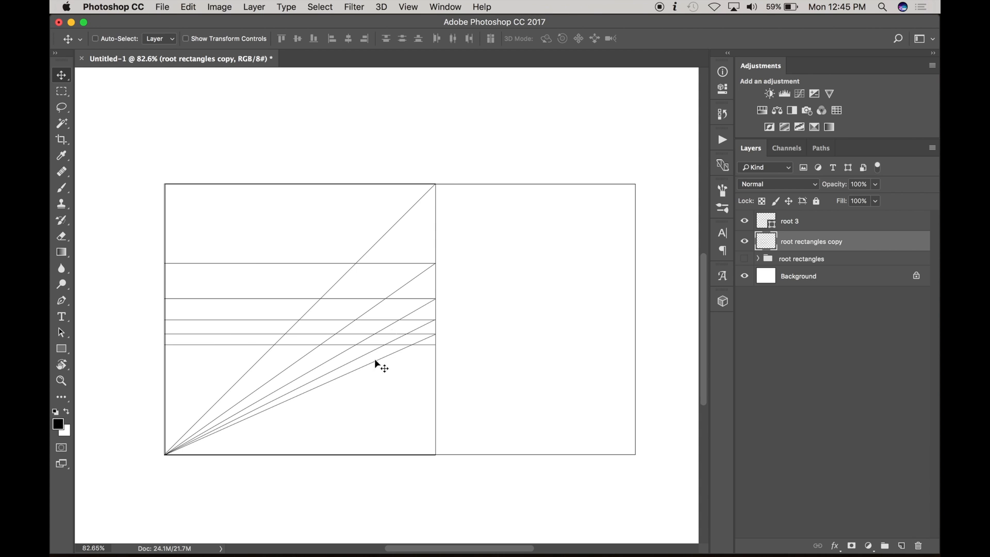
mouse_move(466, 192)
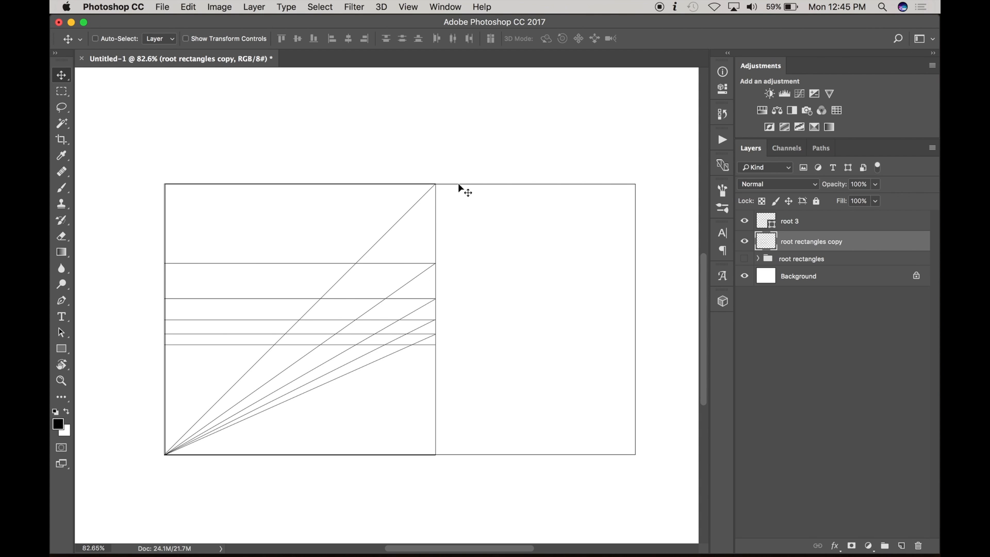
mouse_move(358, 471)
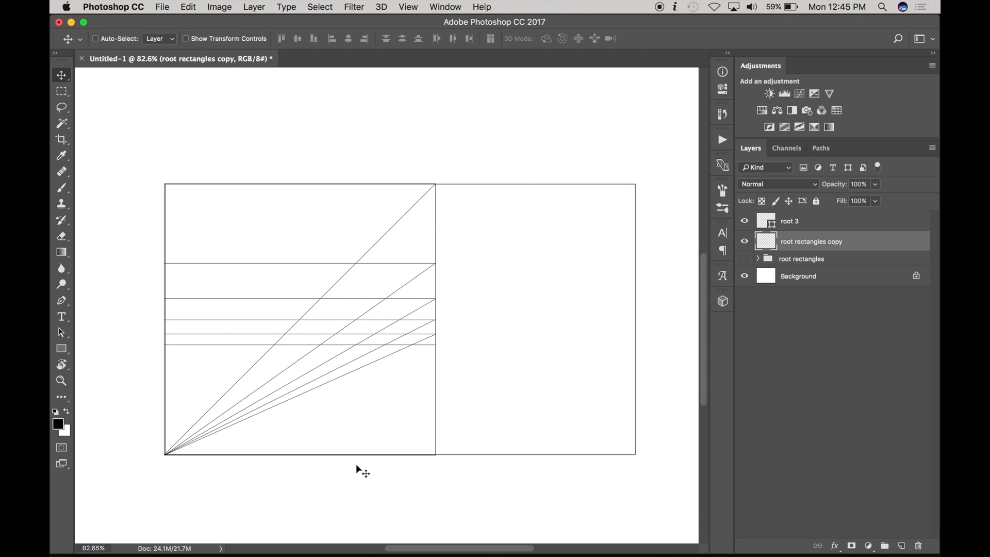
mouse_move(216, 450)
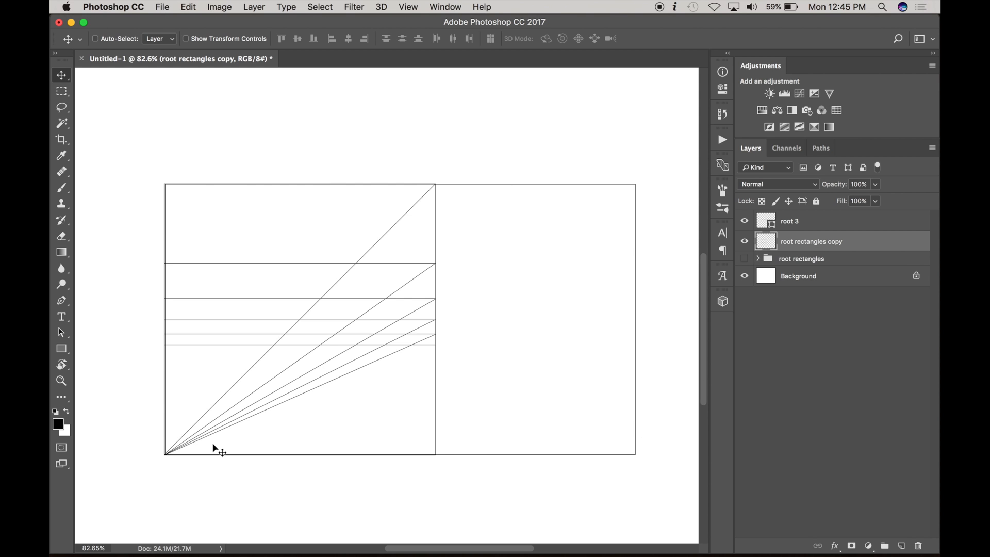
left_click(745, 258)
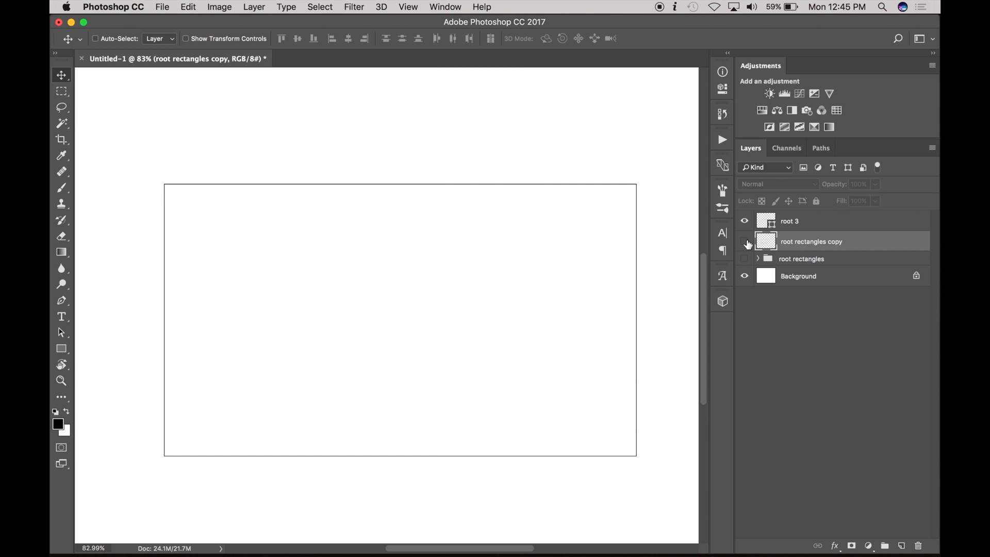
Draw a square at the left of root 3 and hide it
left_click(61, 350)
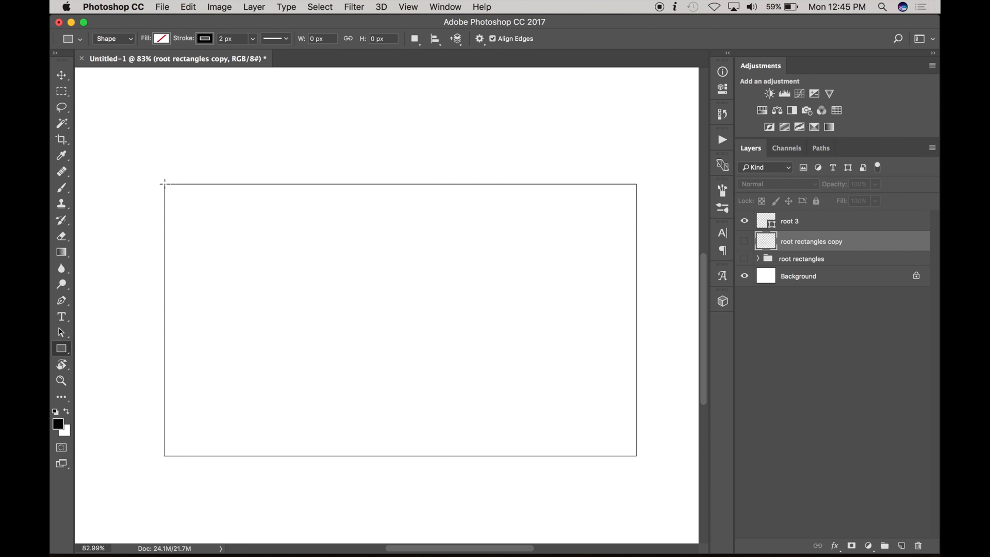
left_click_drag(164, 184, 431, 478)
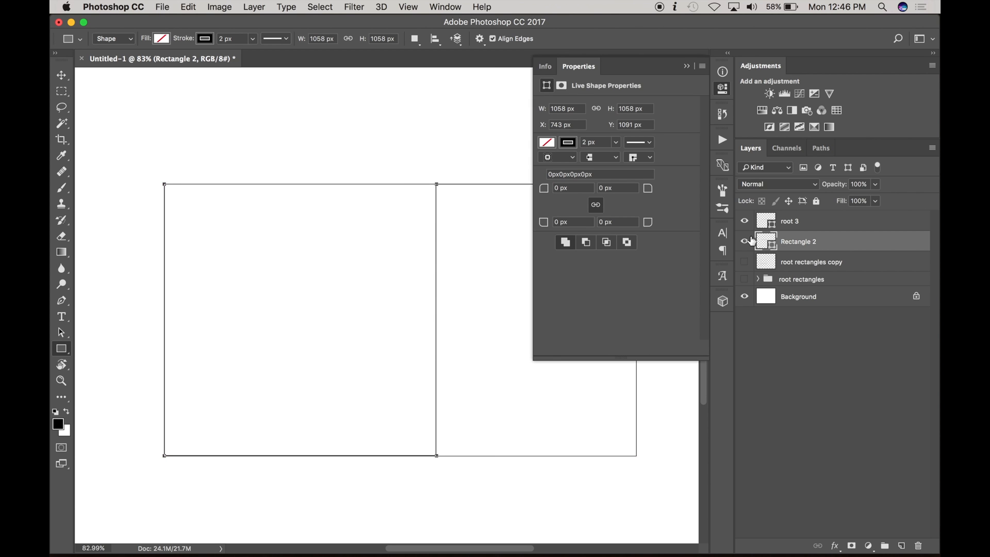
left_click(722, 88)
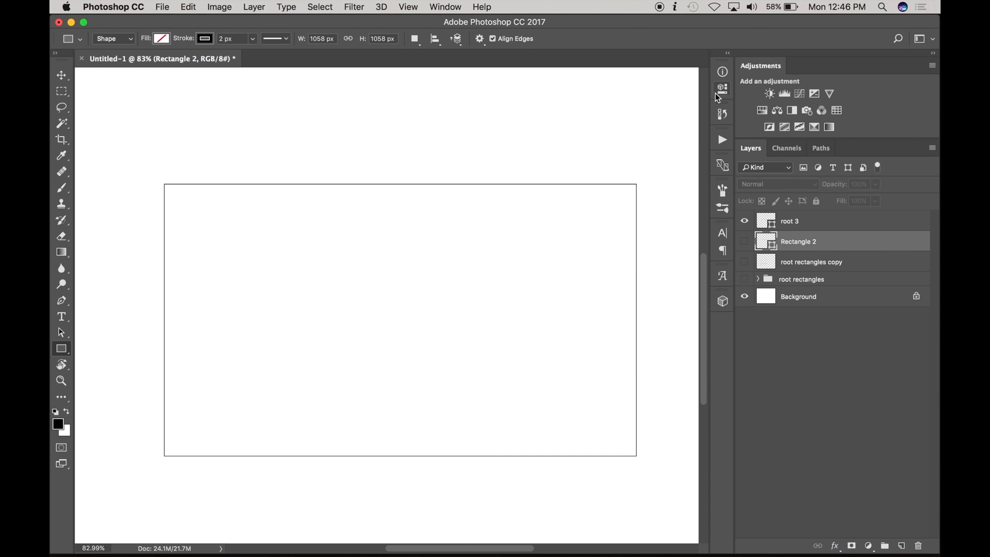
mouse_move(746, 244)
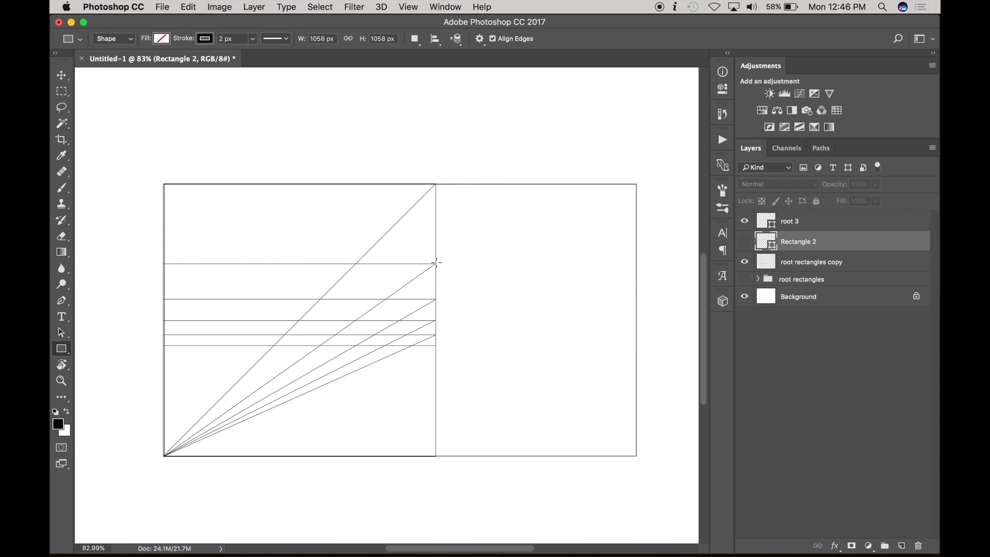
Draw Rectangle 3 from the construction line intersection into root 3's lower left
left_click_drag(435, 261, 192, 398)
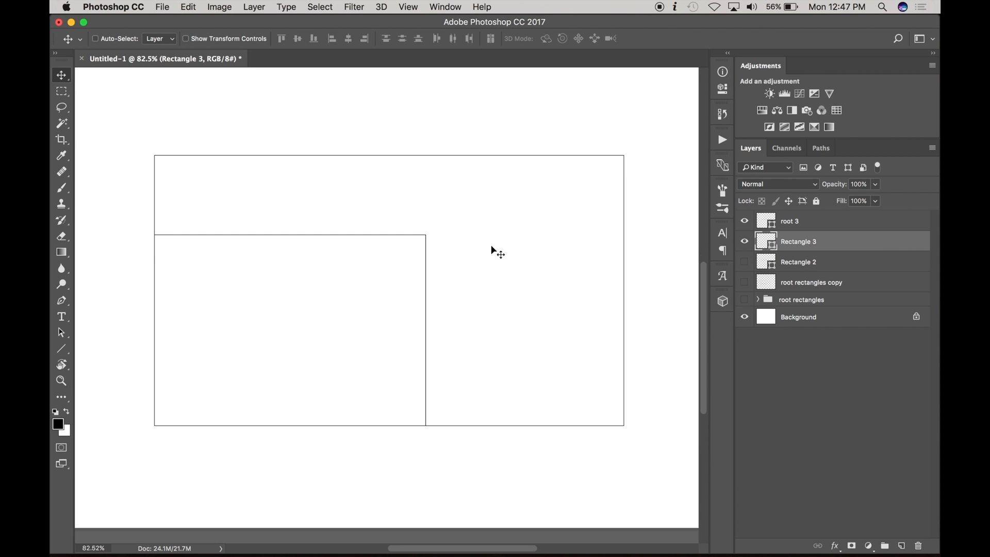
mouse_move(474, 259)
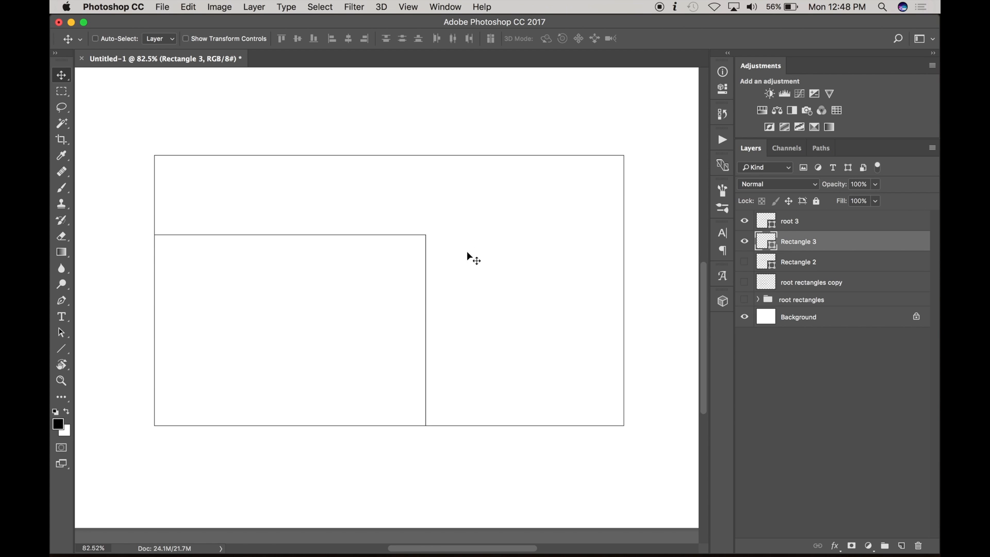
mouse_move(578, 300)
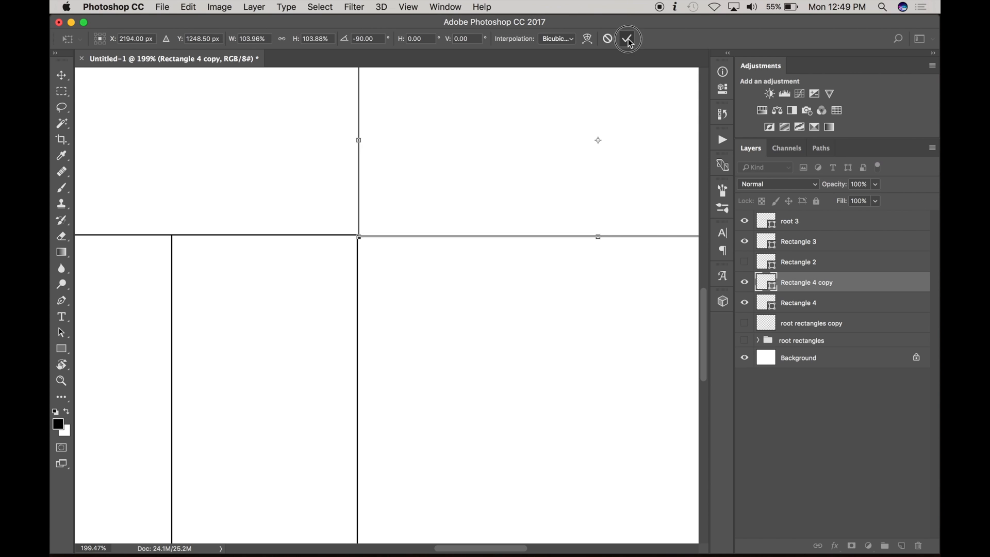
Commit the -90° rotated Rectangle 4 copy and place it upright beside Rectangle 3 inside root 3
left_click(627, 38)
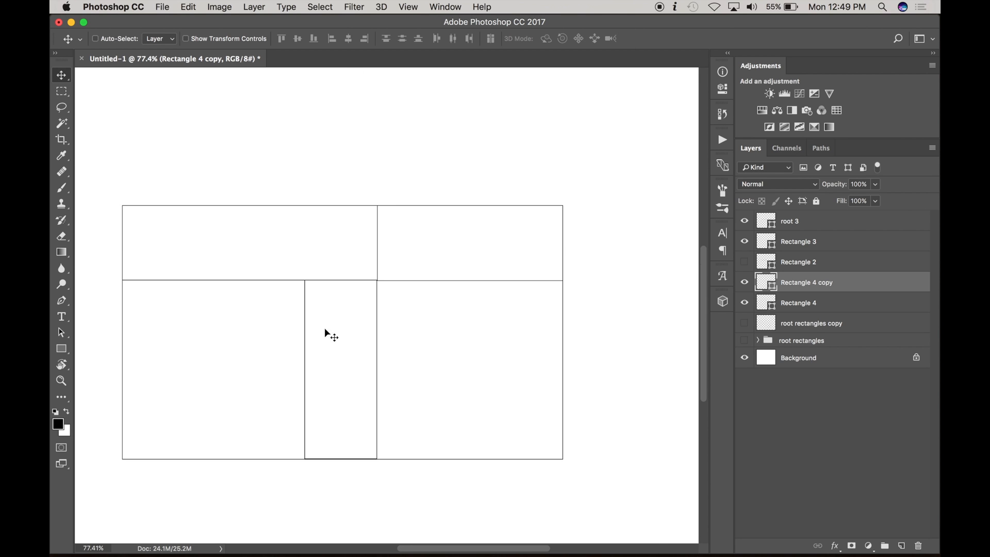
mouse_move(398, 255)
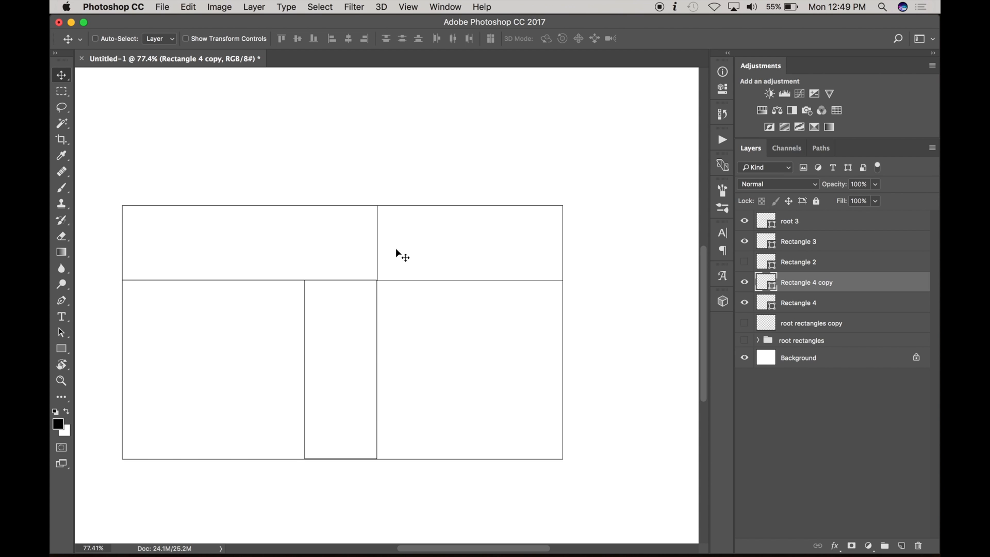
mouse_move(323, 357)
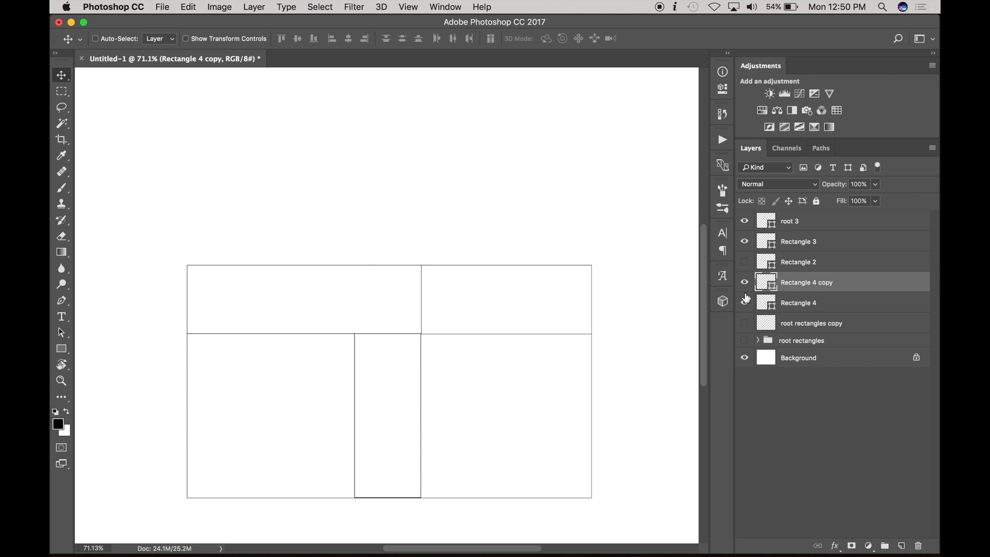
left_click(745, 302)
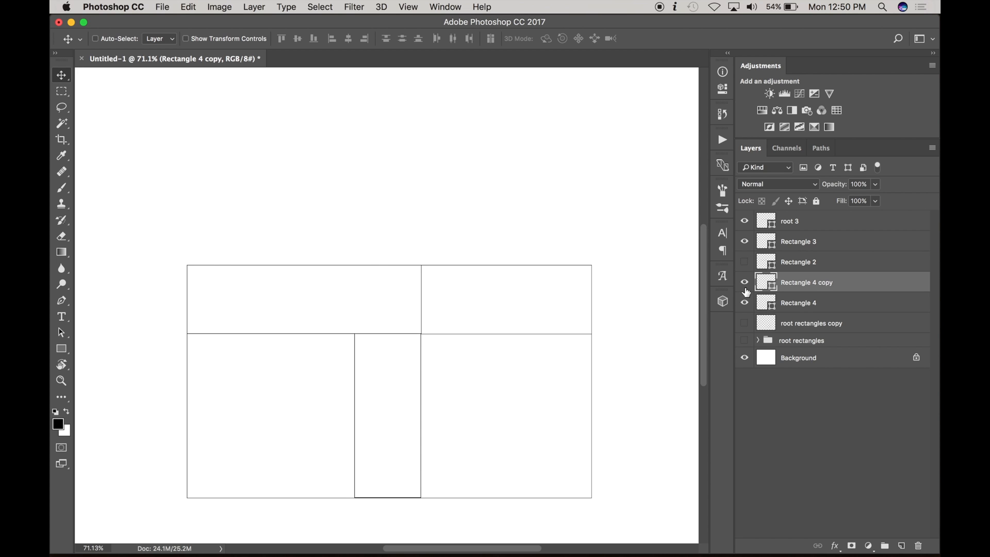
mouse_move(517, 280)
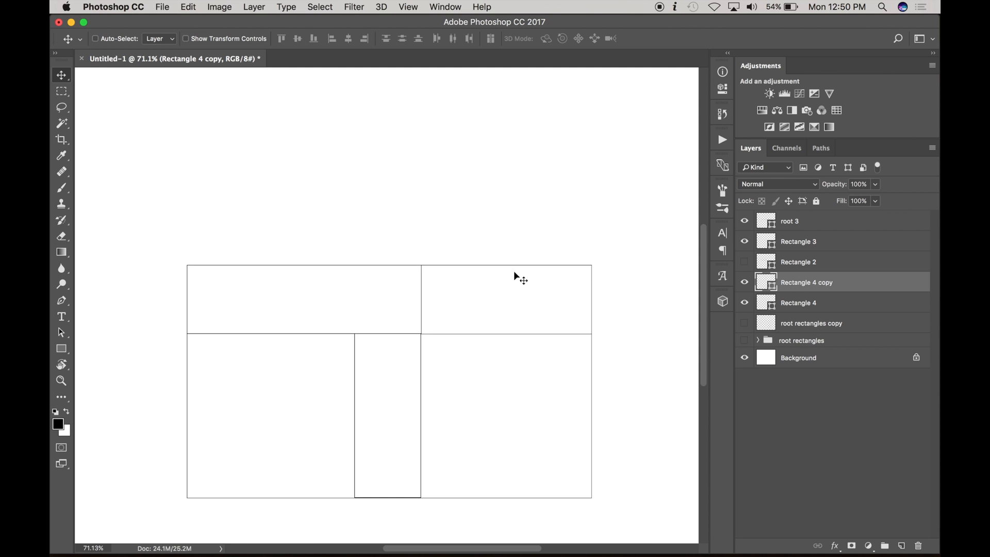